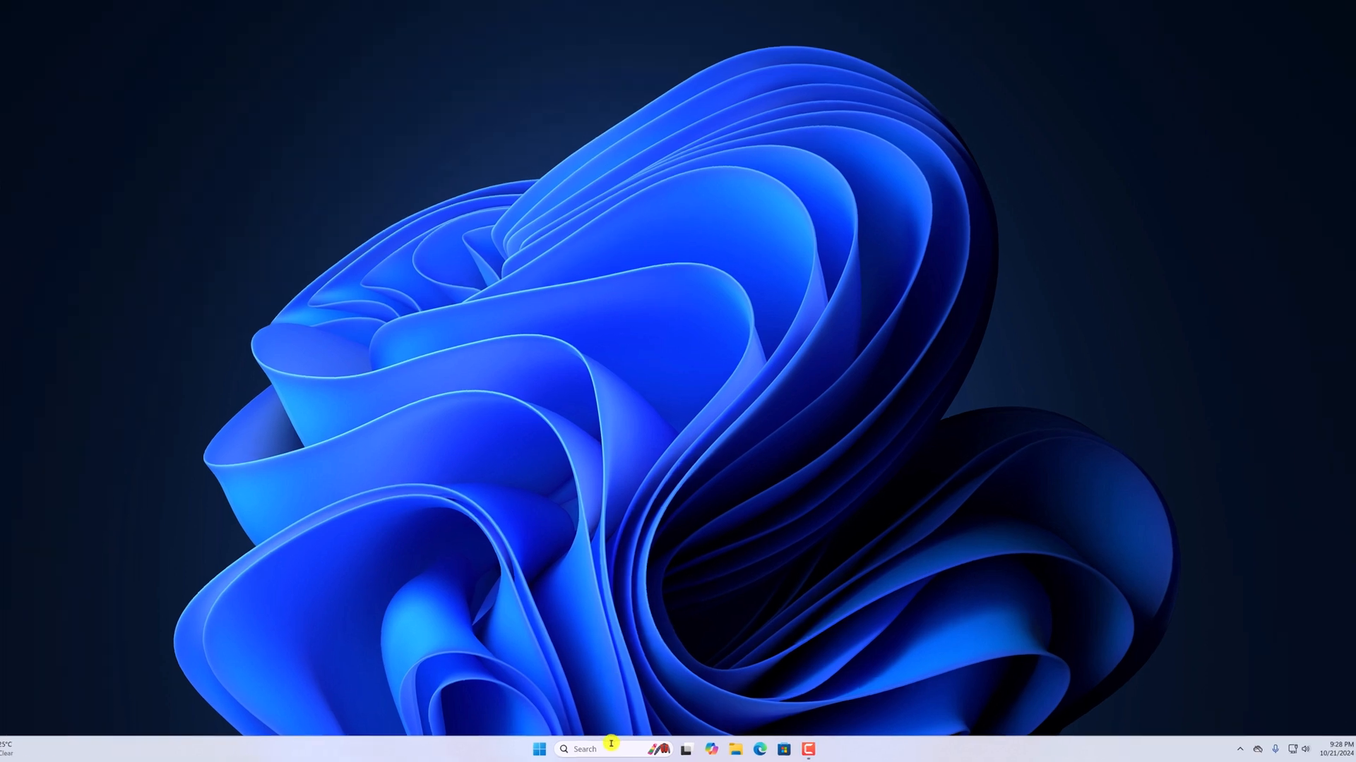
Step: Search 'set' from the taskbar and launch the Settings app
{"action": "type", "text": "set"}
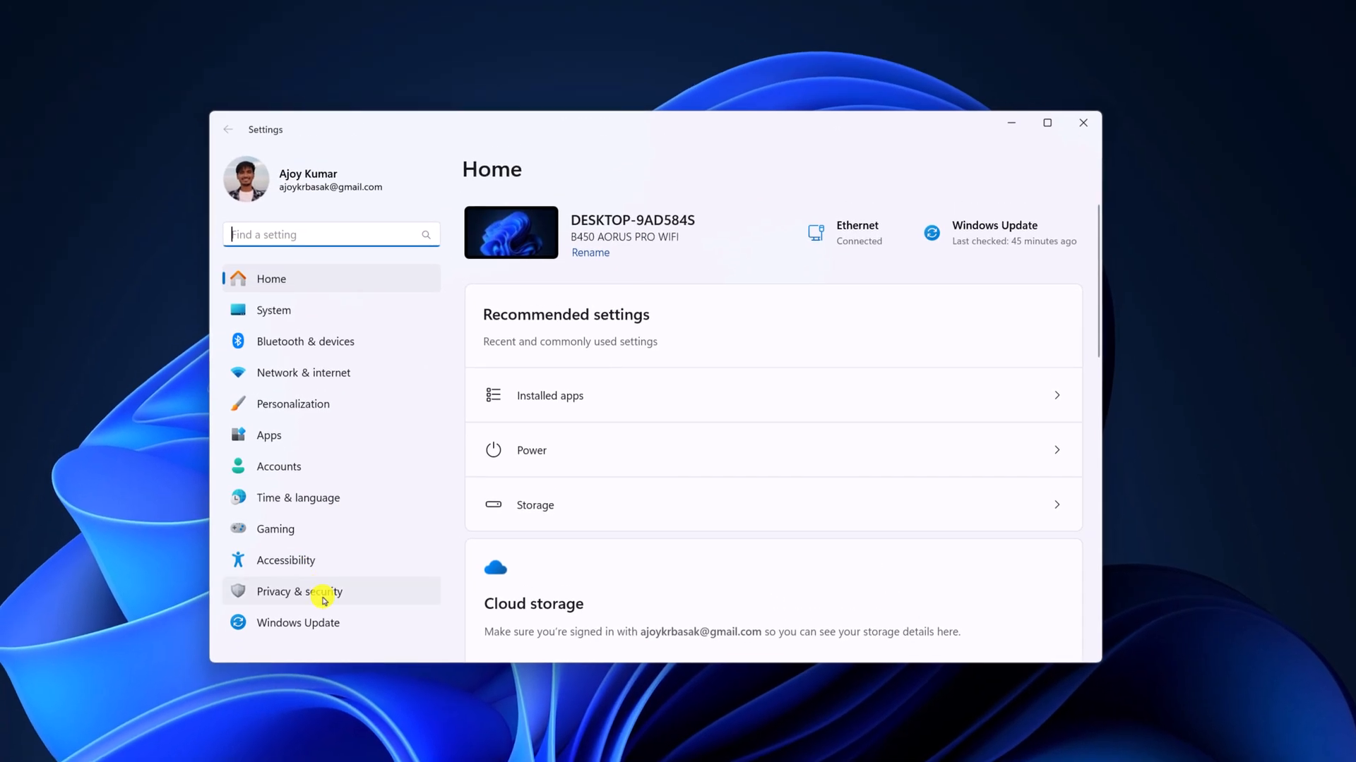
Step: Go to Privacy & security and reveal the App permissions list with Microphone
{"action": "left_click", "coordinate": [298, 592]}
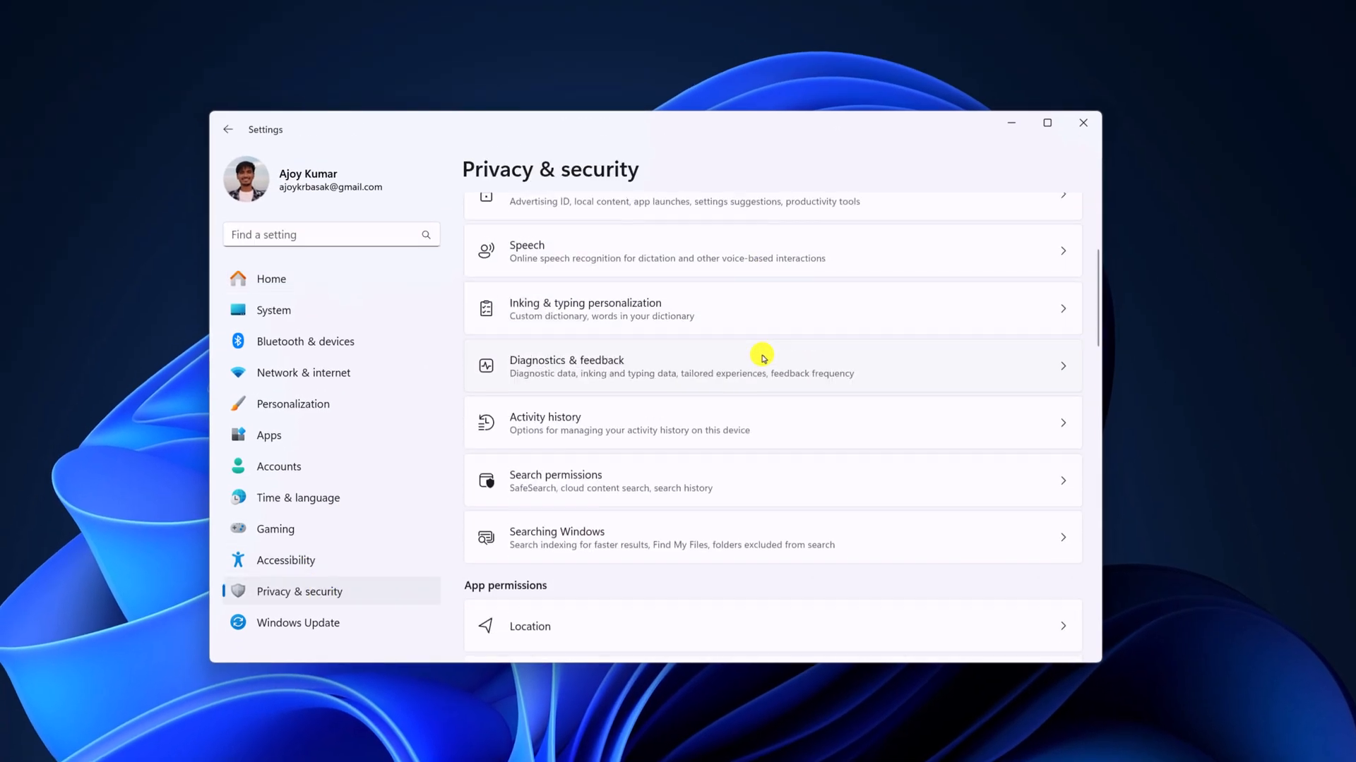
{"action": "scroll", "scroll_direction": "down", "scroll_amount": 3}
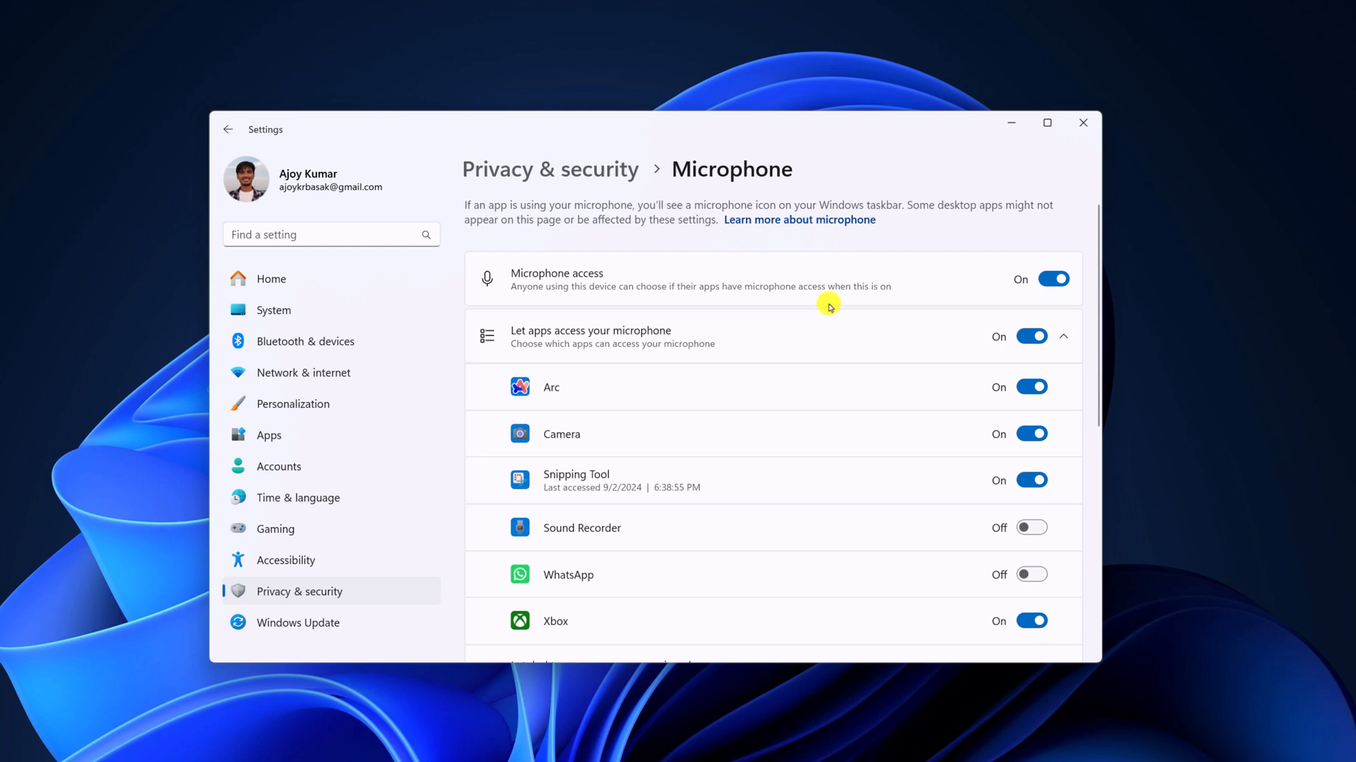
{"action": "scroll", "scroll_direction": "down", "scroll_amount": 3}
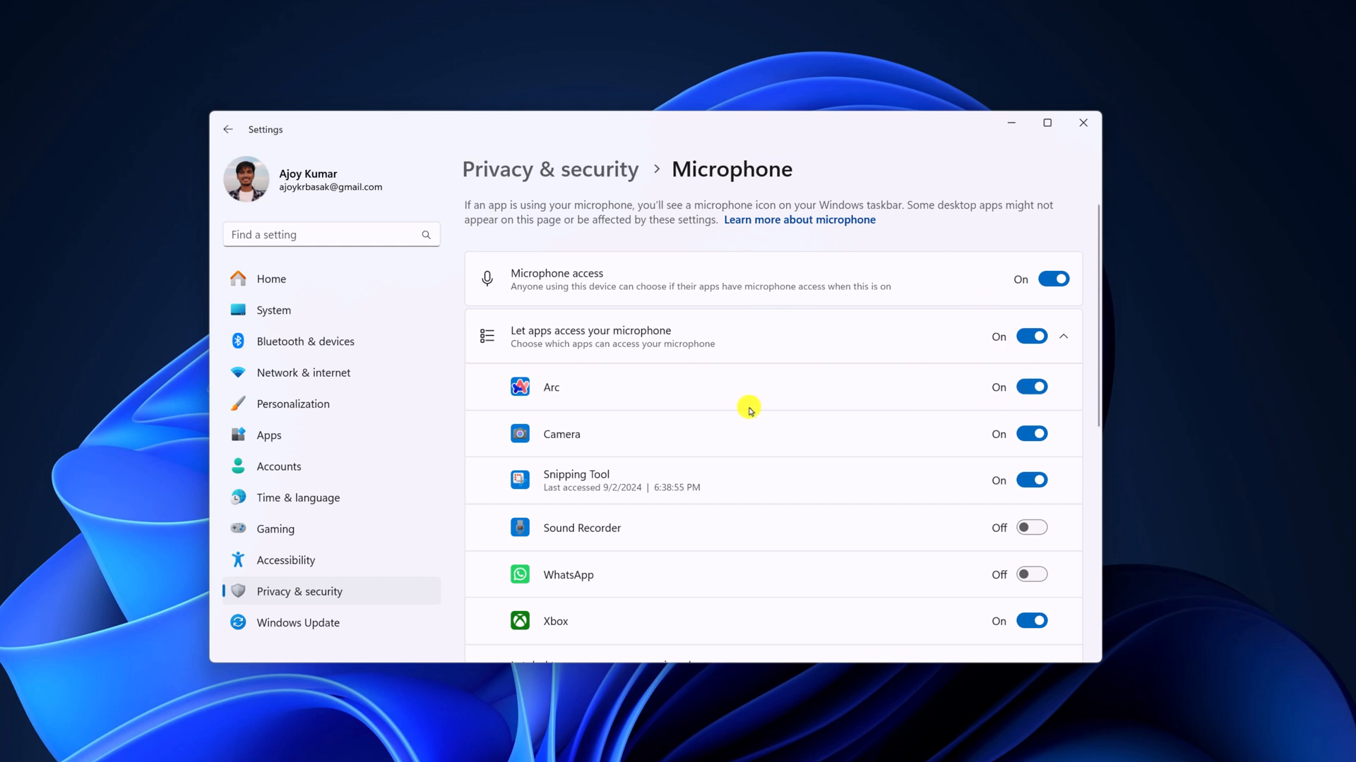
{"action": "mouse_move", "coordinate": [499, 386]}
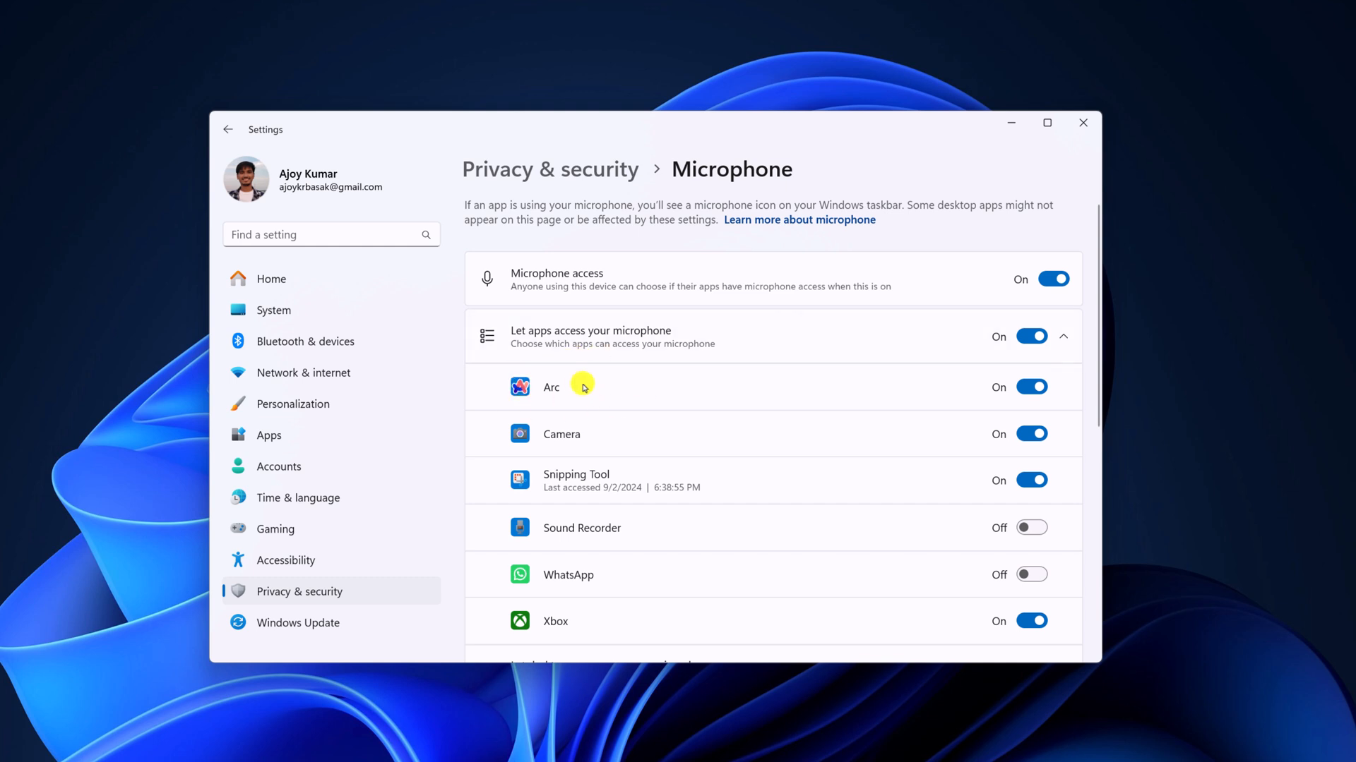
Step: Switch Arc's microphone access Off and minimize Settings to the desktop
{"action": "left_click", "coordinate": [1031, 386]}
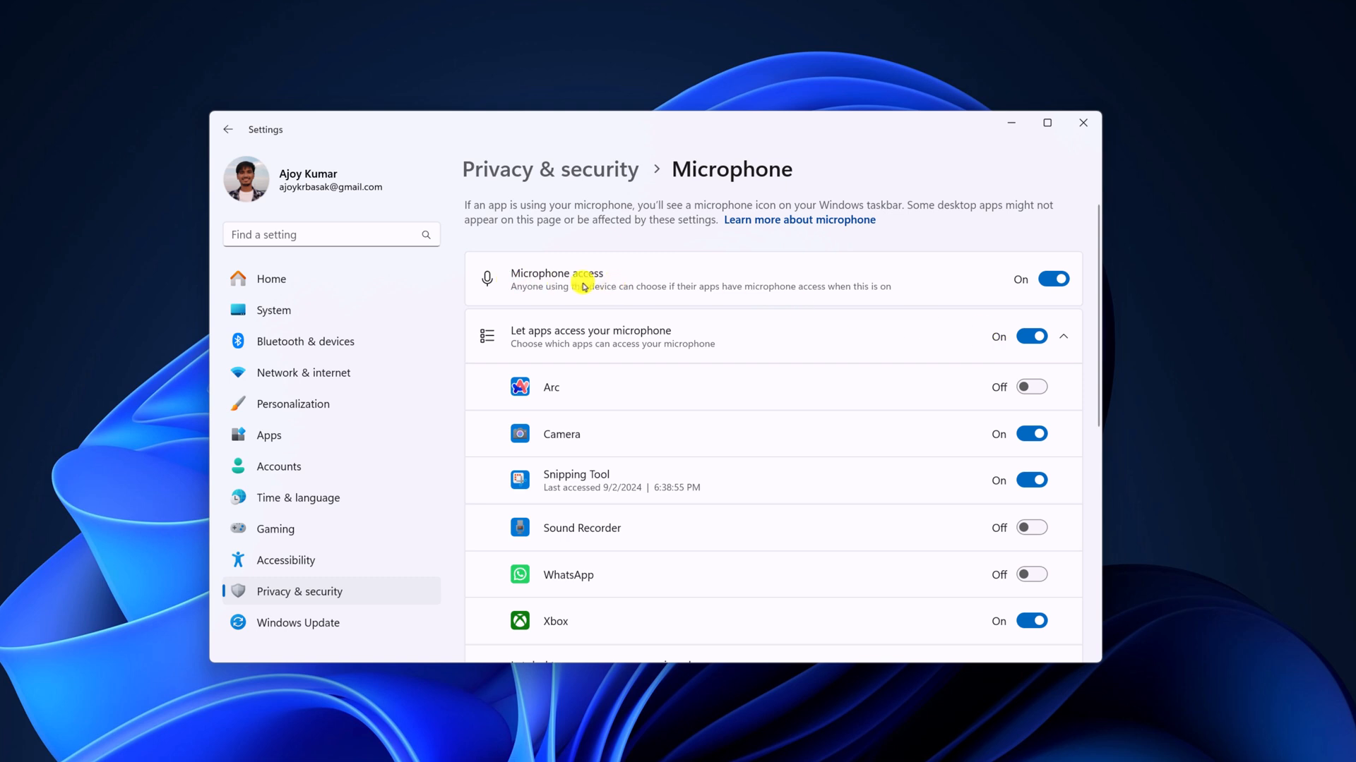
{"action": "mouse_move", "coordinate": [924, 235]}
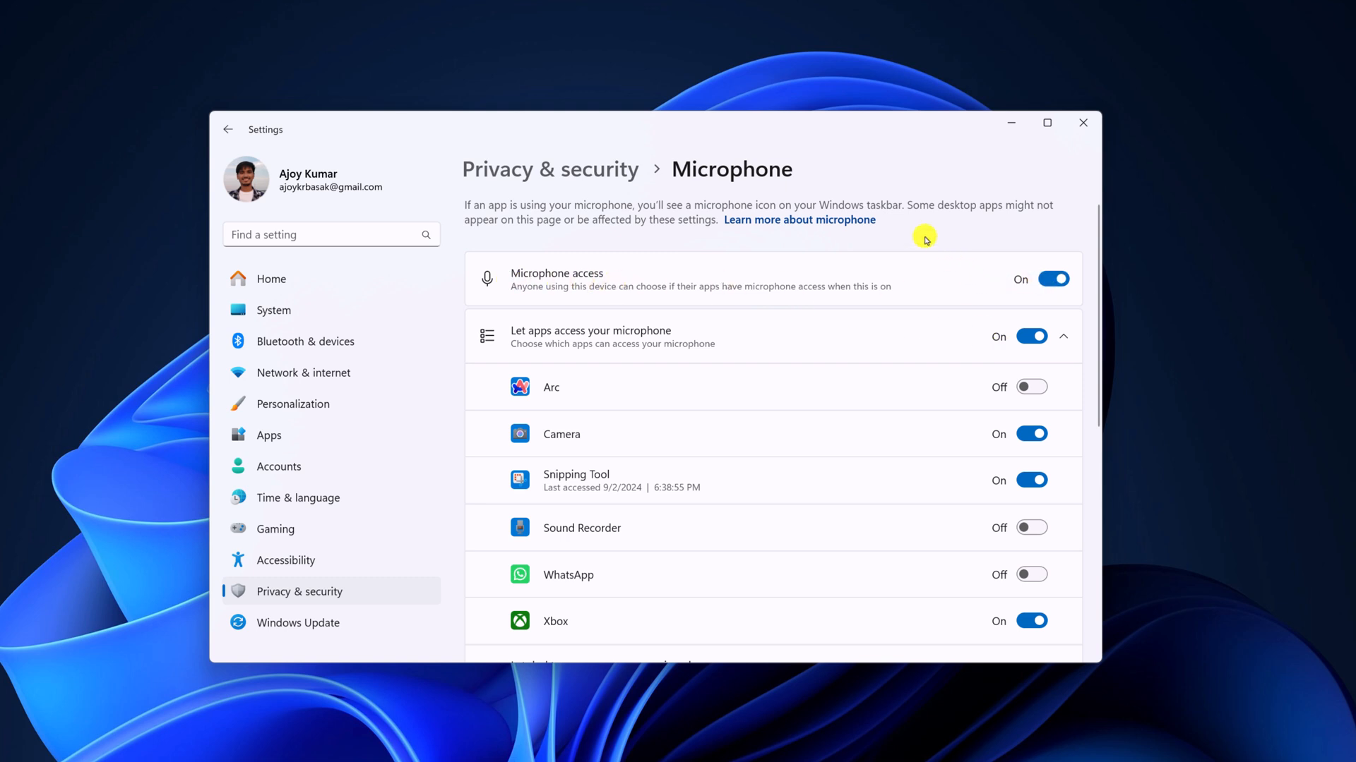
{"action": "mouse_move", "coordinate": [994, 137]}
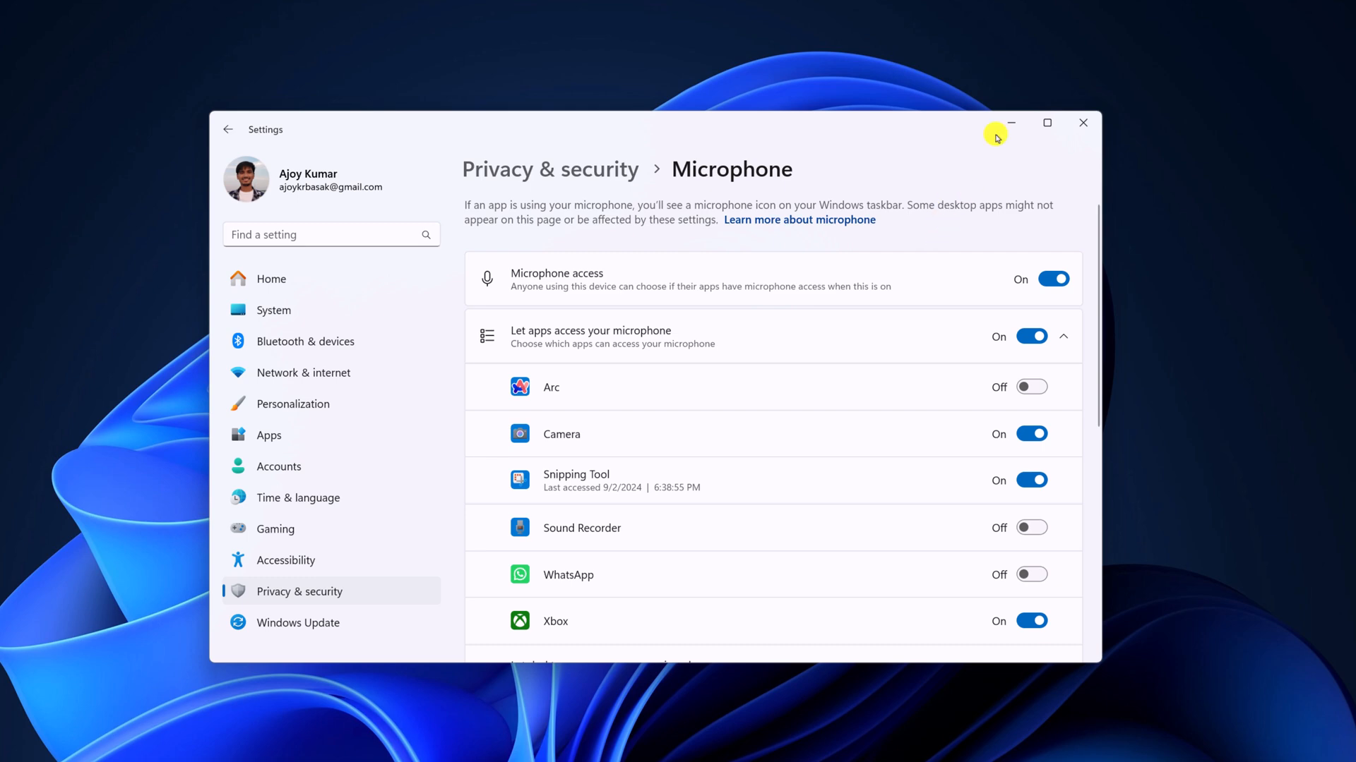
{"action": "left_click", "coordinate": [1081, 123]}
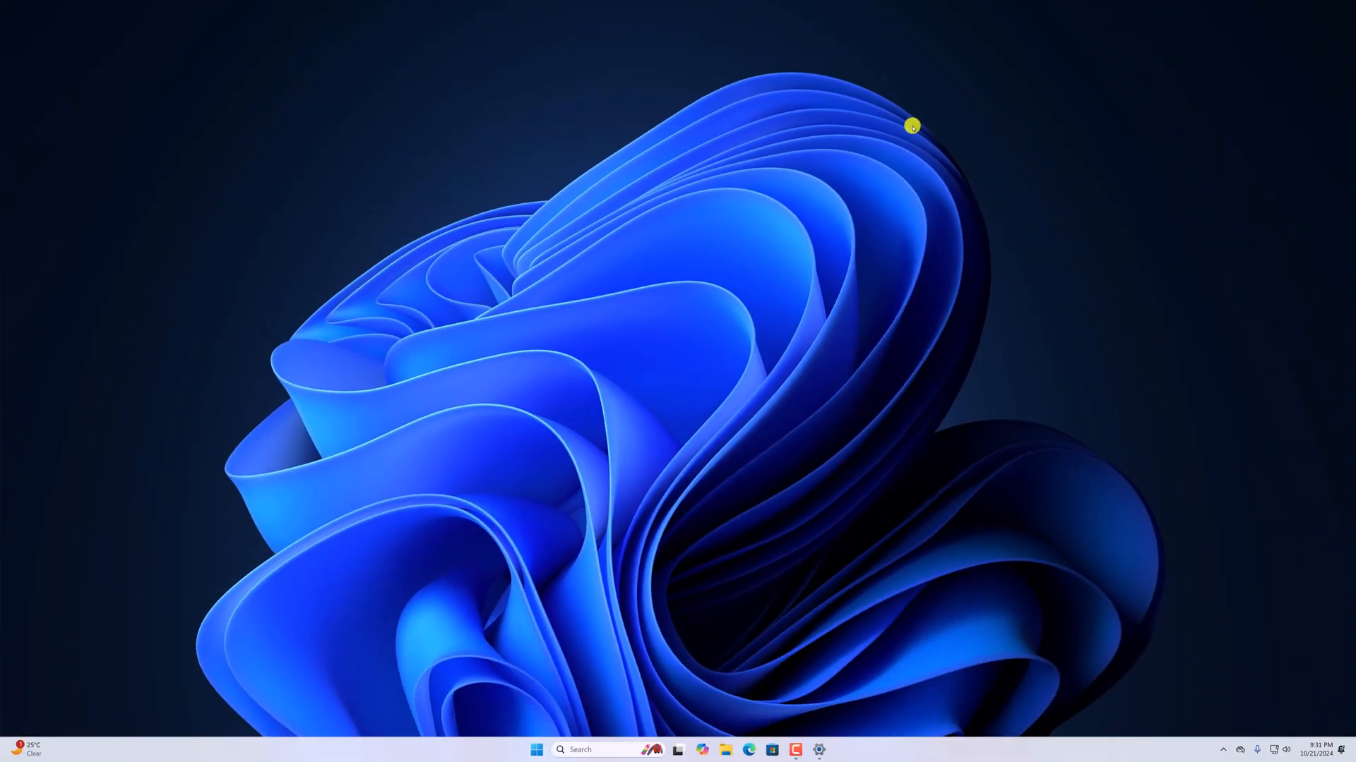